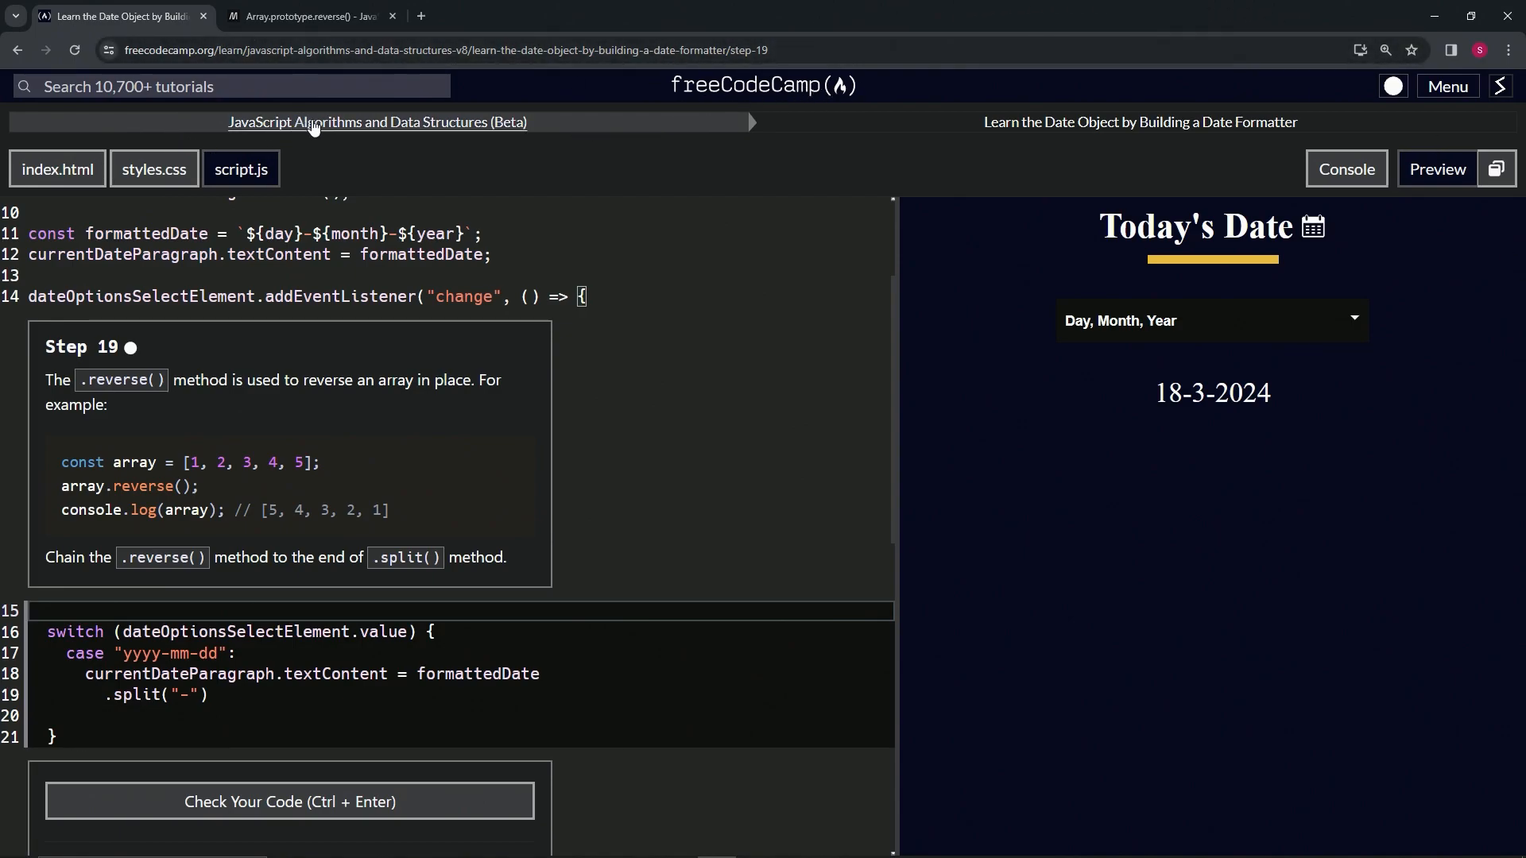
mouse_move(1140, 122)
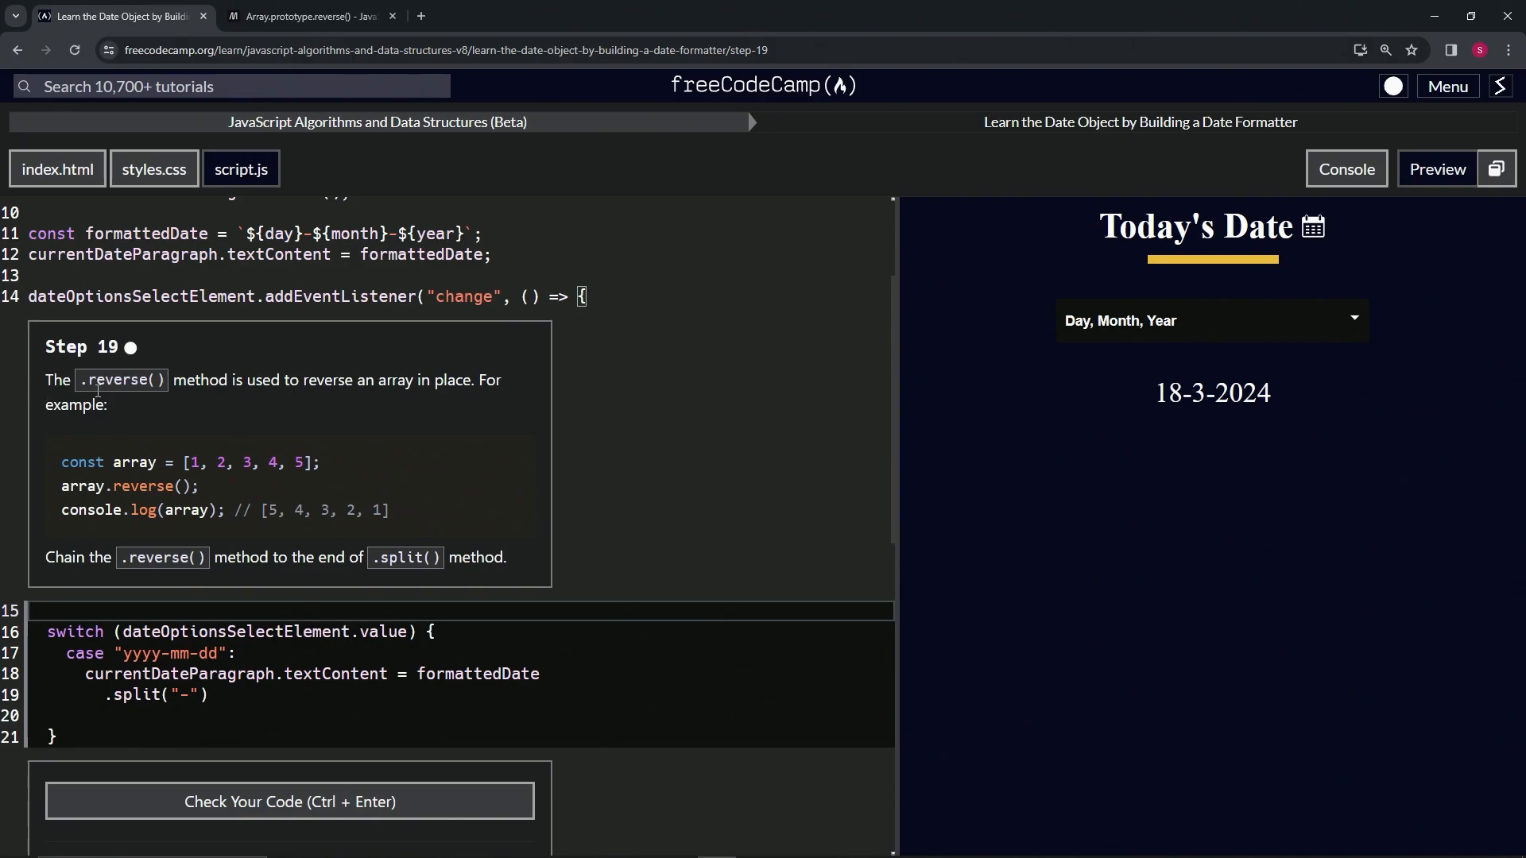
mouse_move(363, 400)
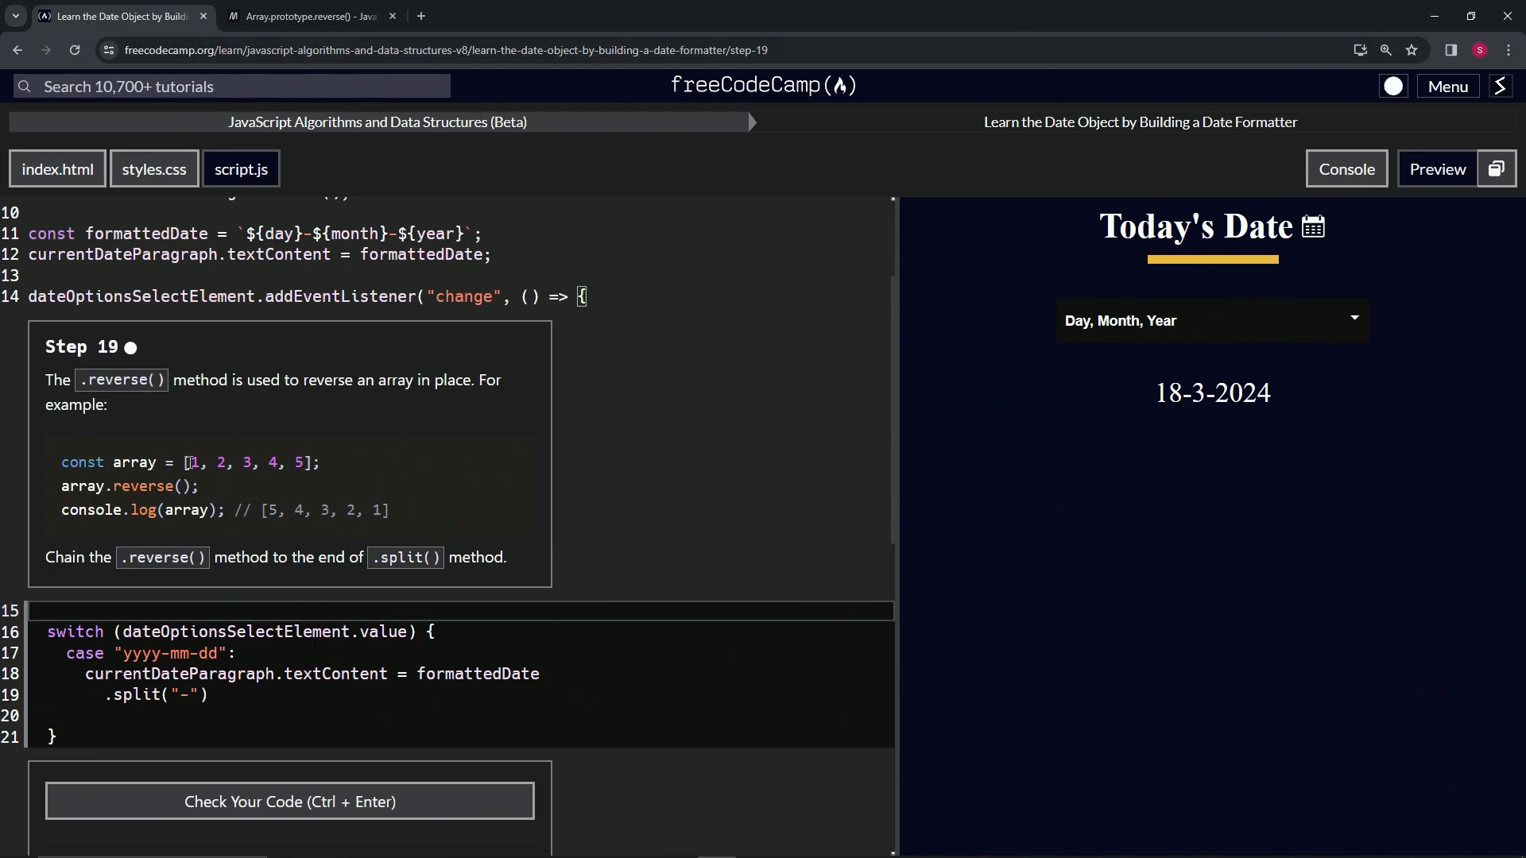
mouse_move(105, 484)
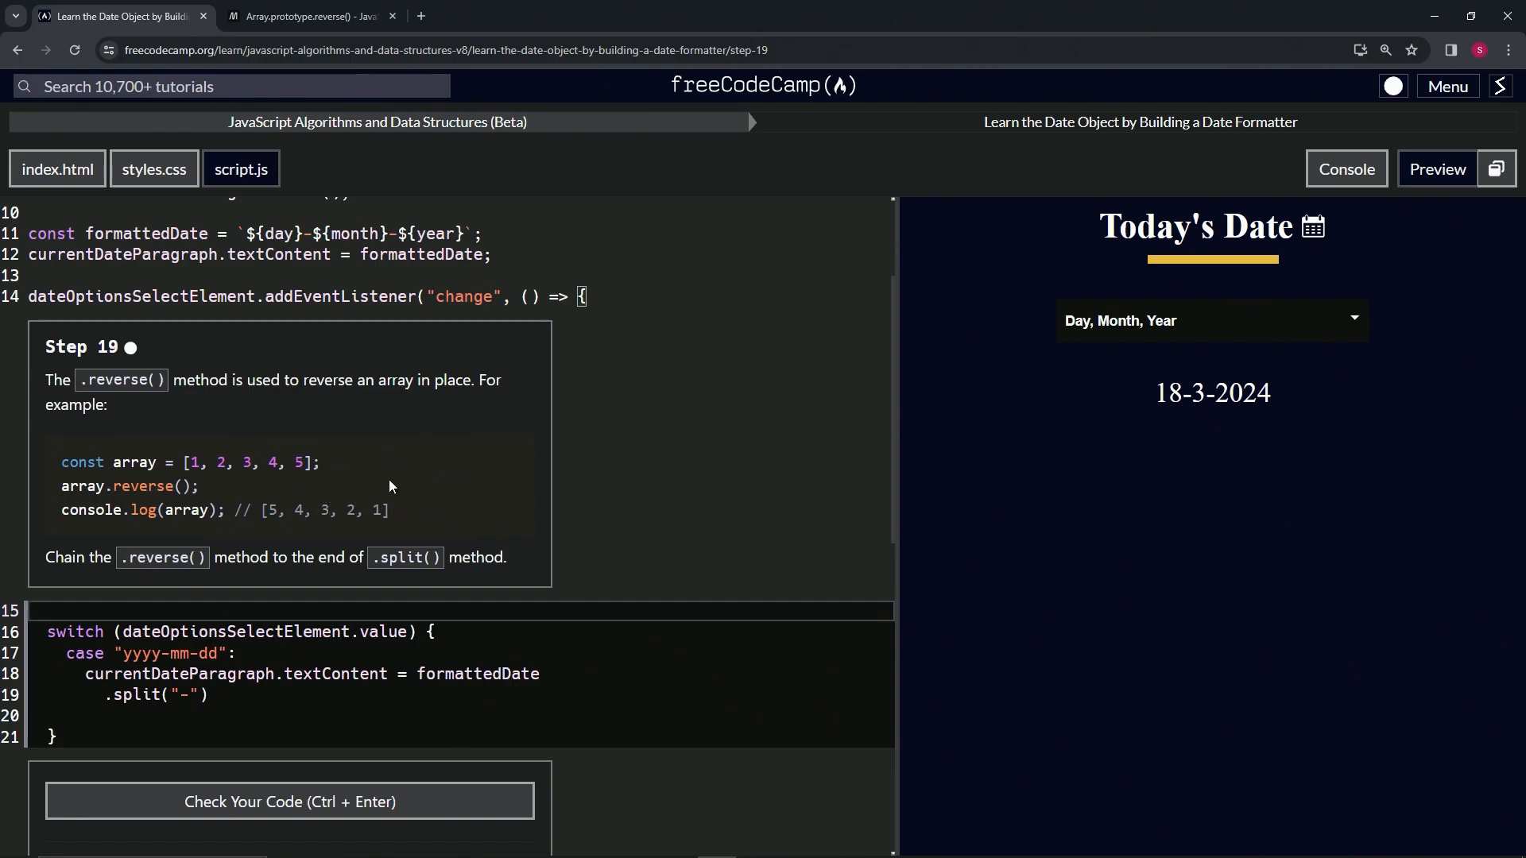
Go from the MDN reverse() article to the non-mutating toReversed() reference page.
click(305, 16)
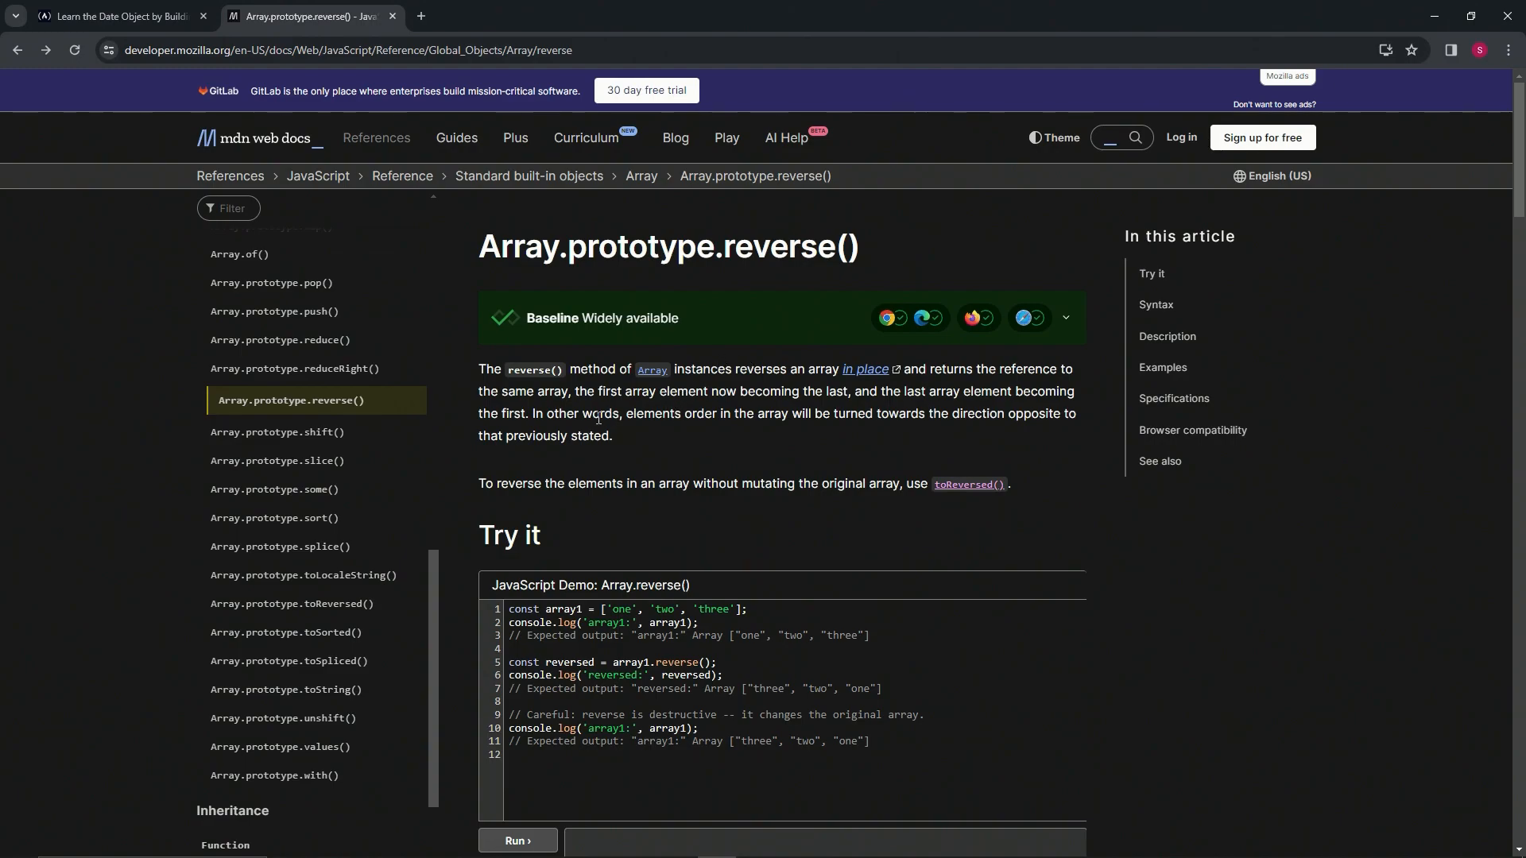
mouse_move(601, 373)
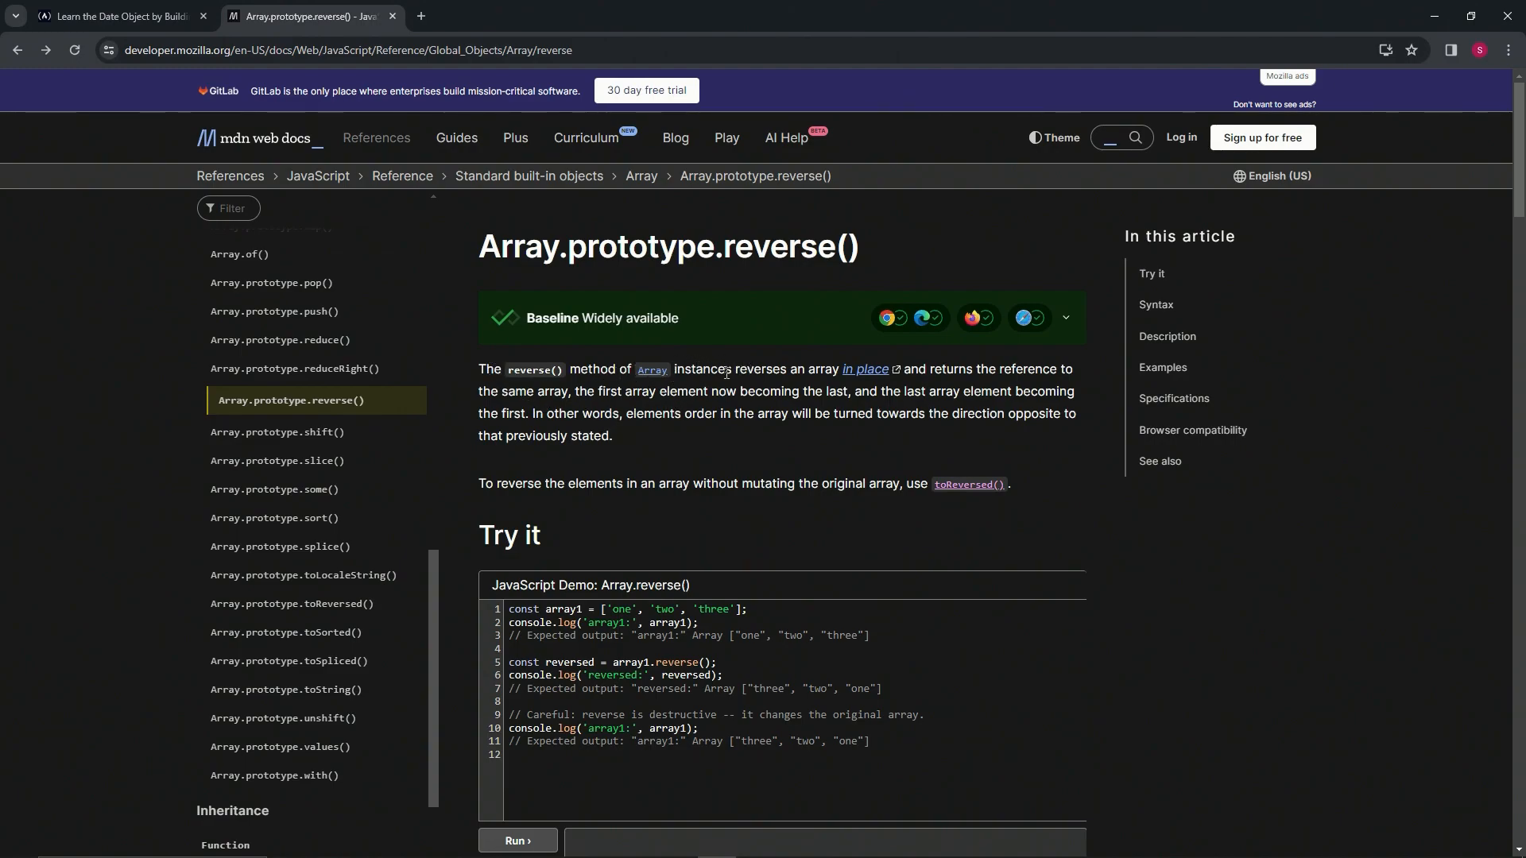
mouse_move(867, 373)
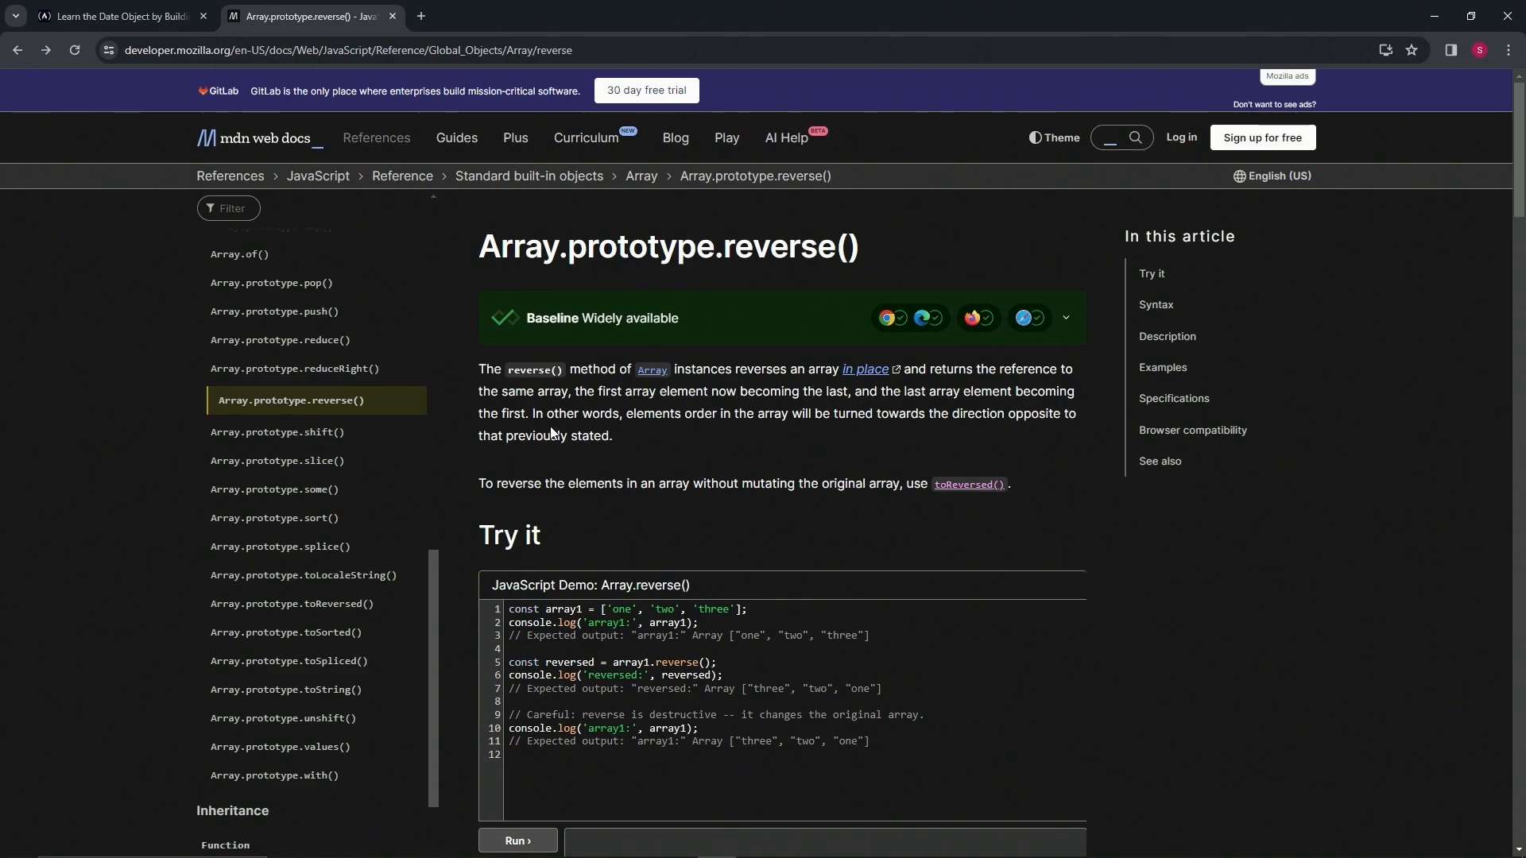
mouse_move(650, 419)
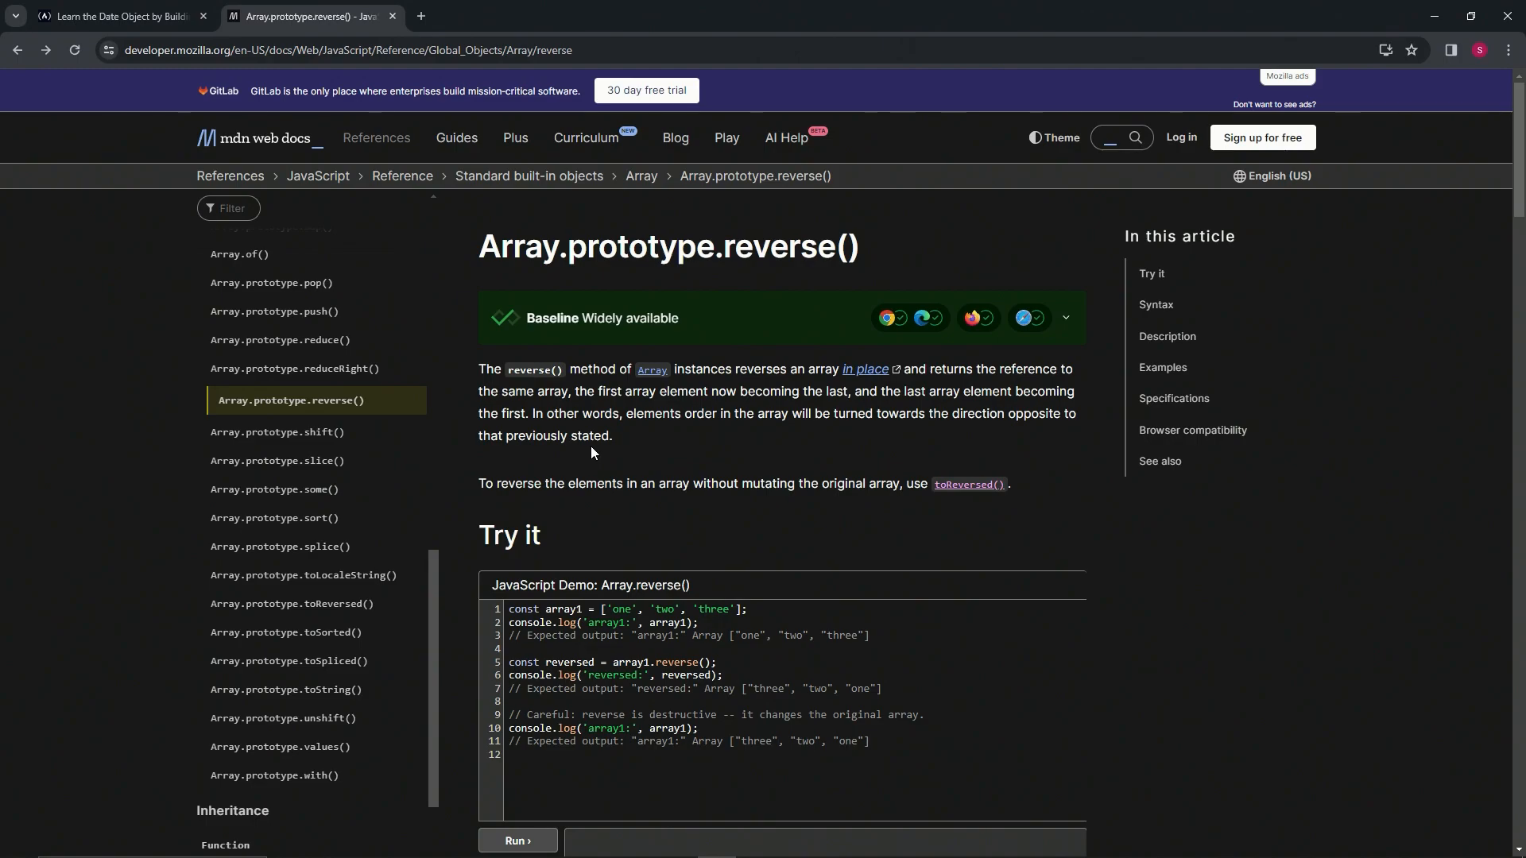
mouse_move(693, 421)
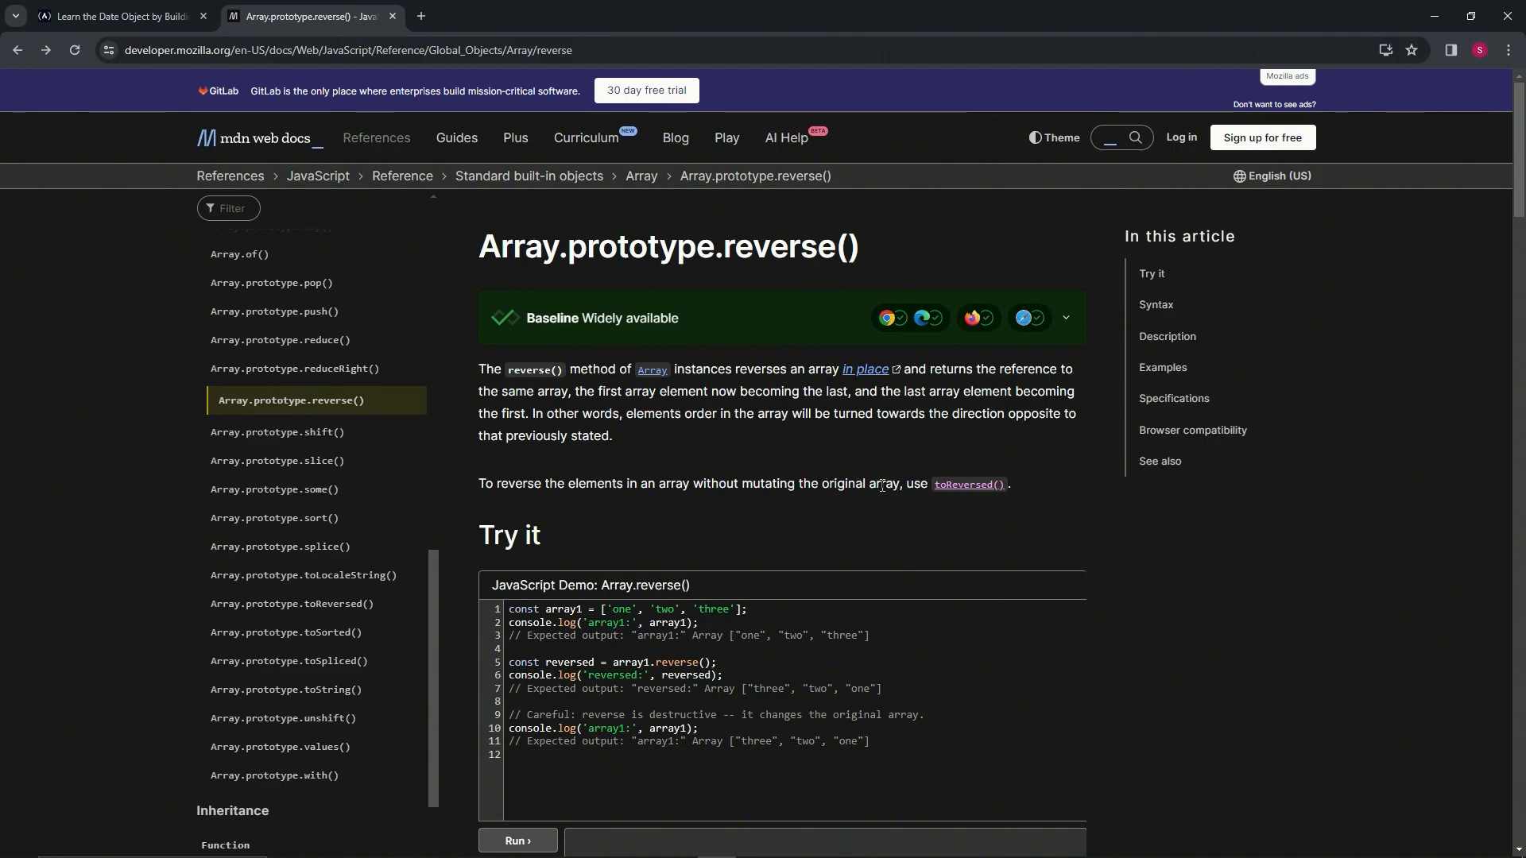
mouse_move(968, 485)
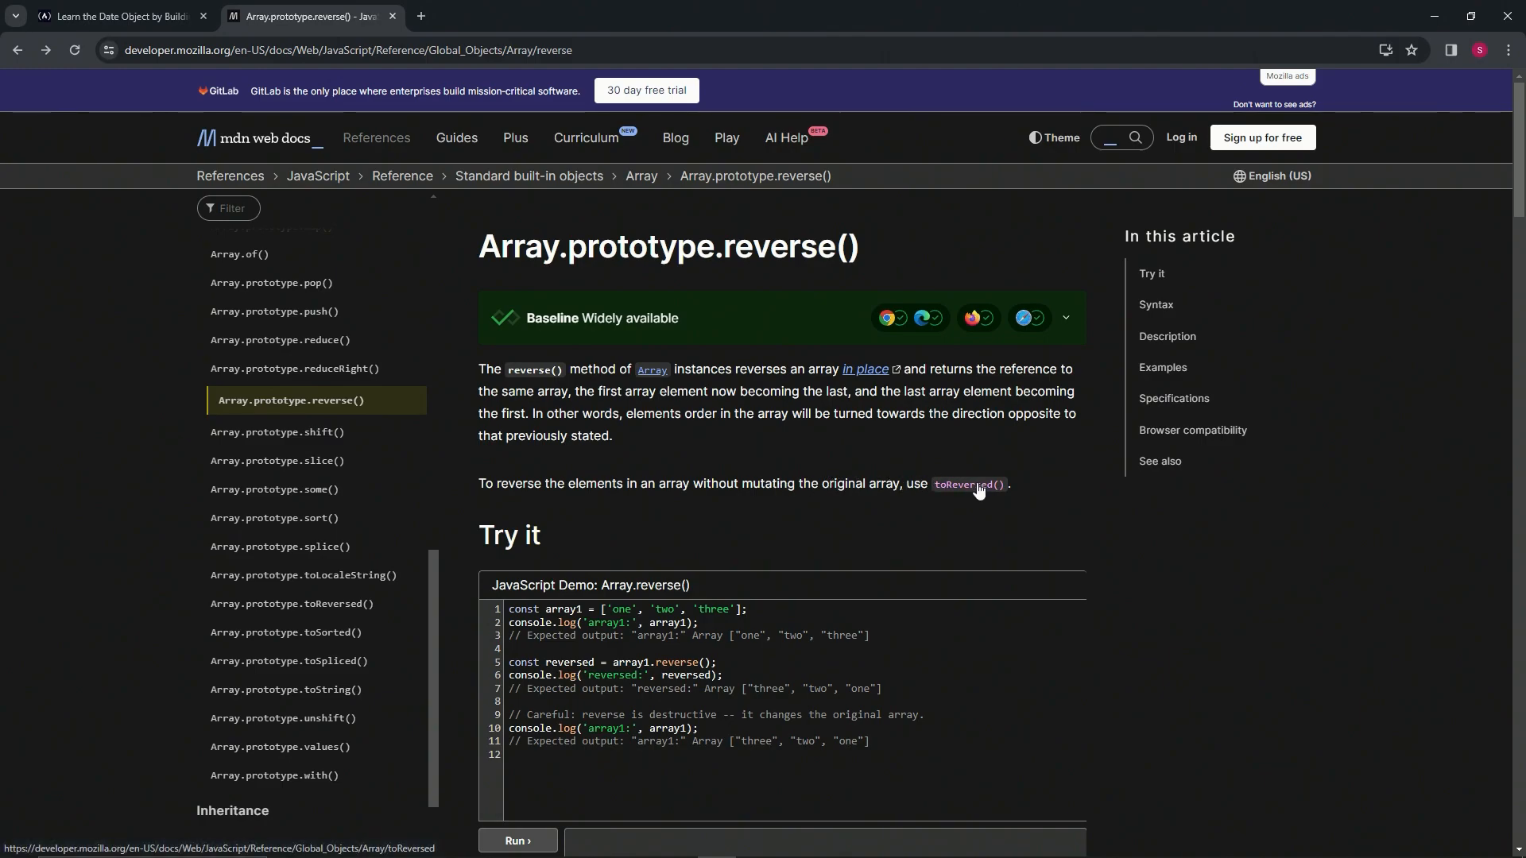
click(972, 484)
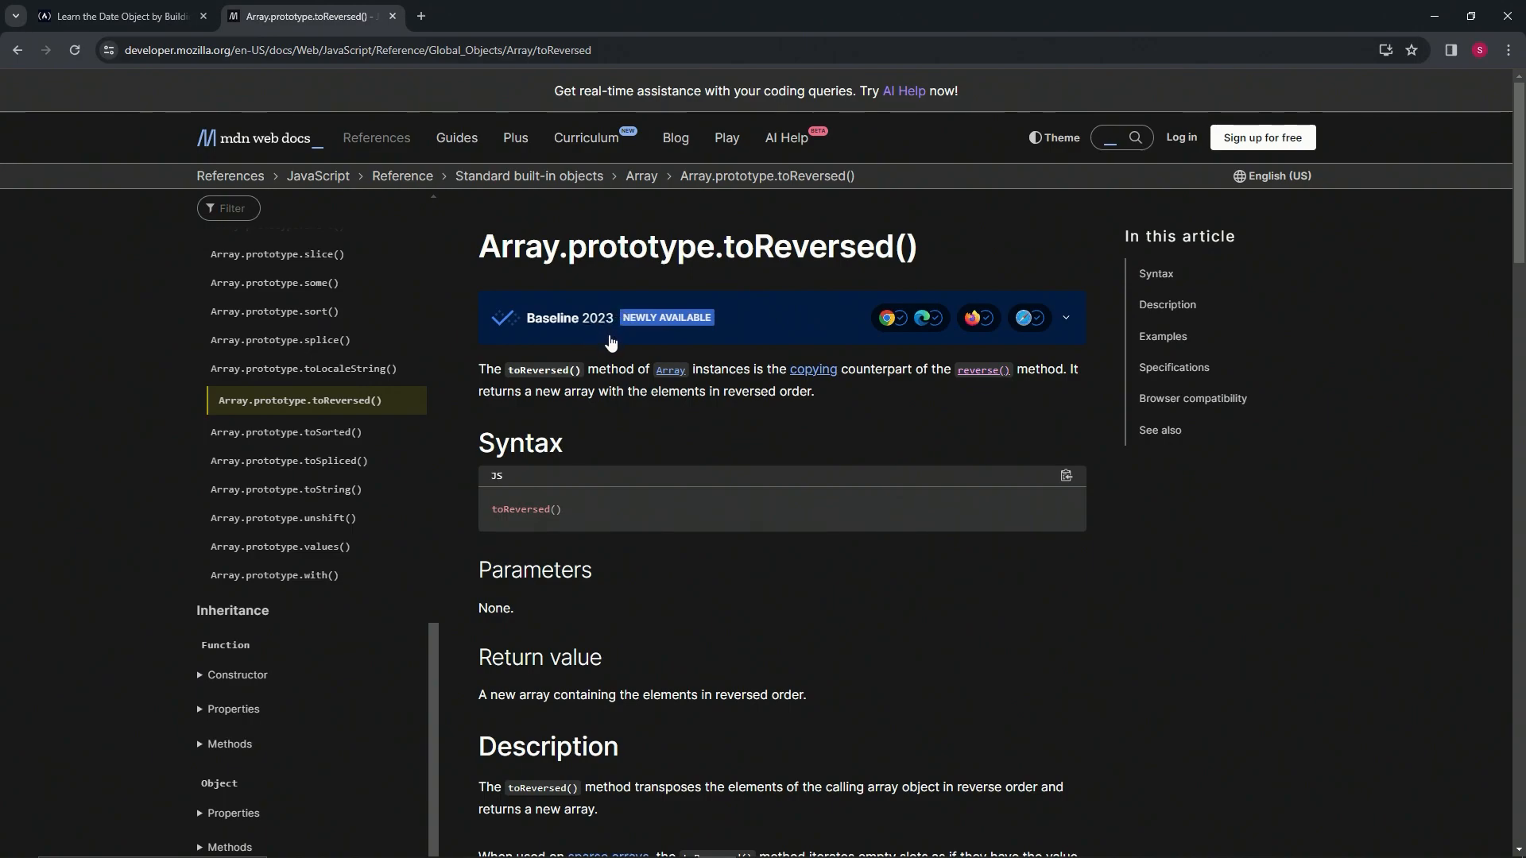
mouse_move(651, 410)
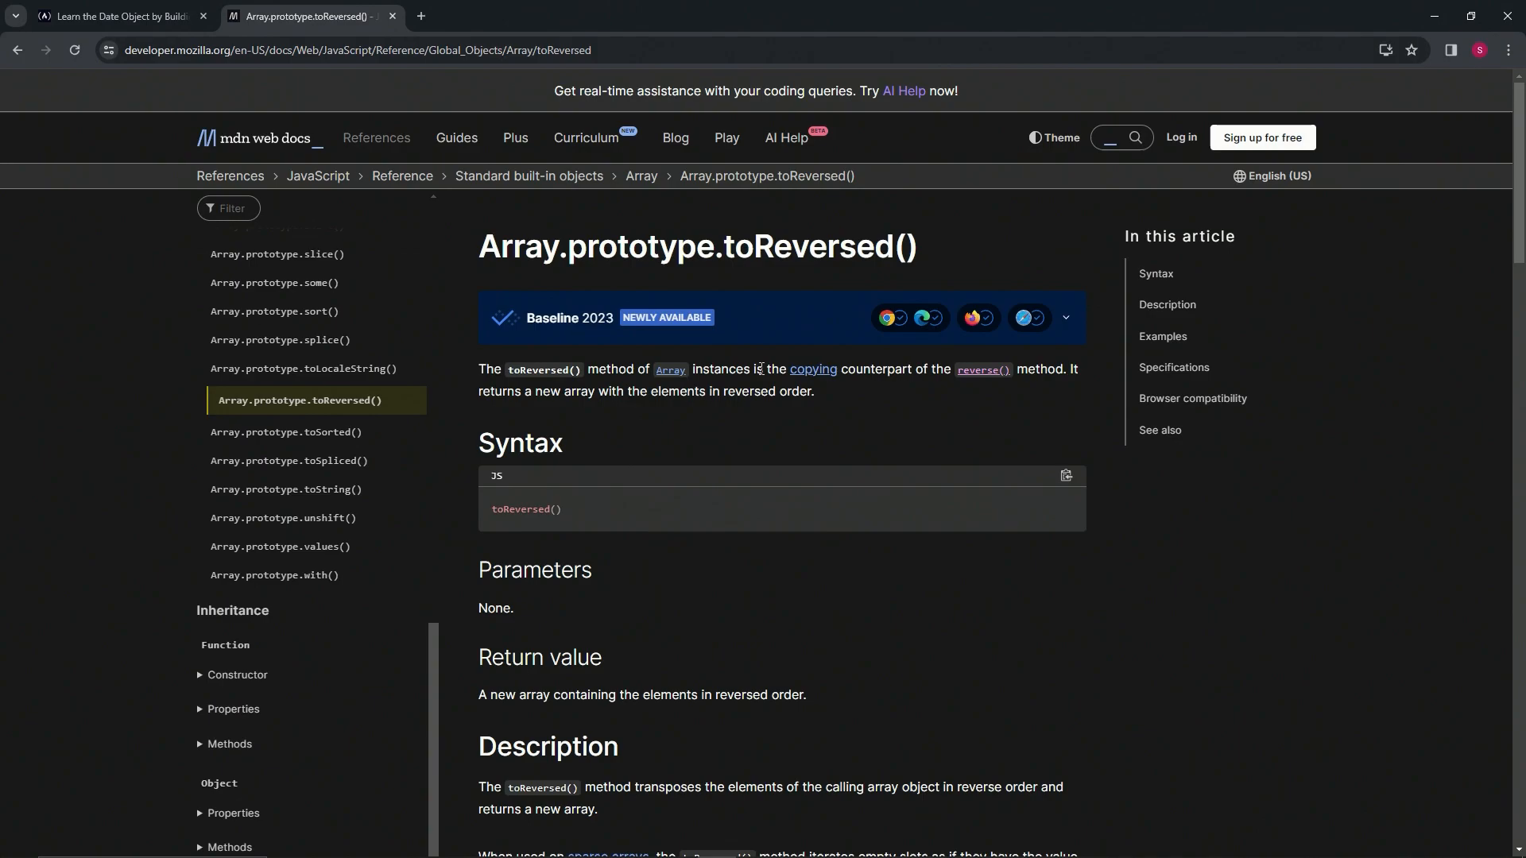
mouse_move(981, 369)
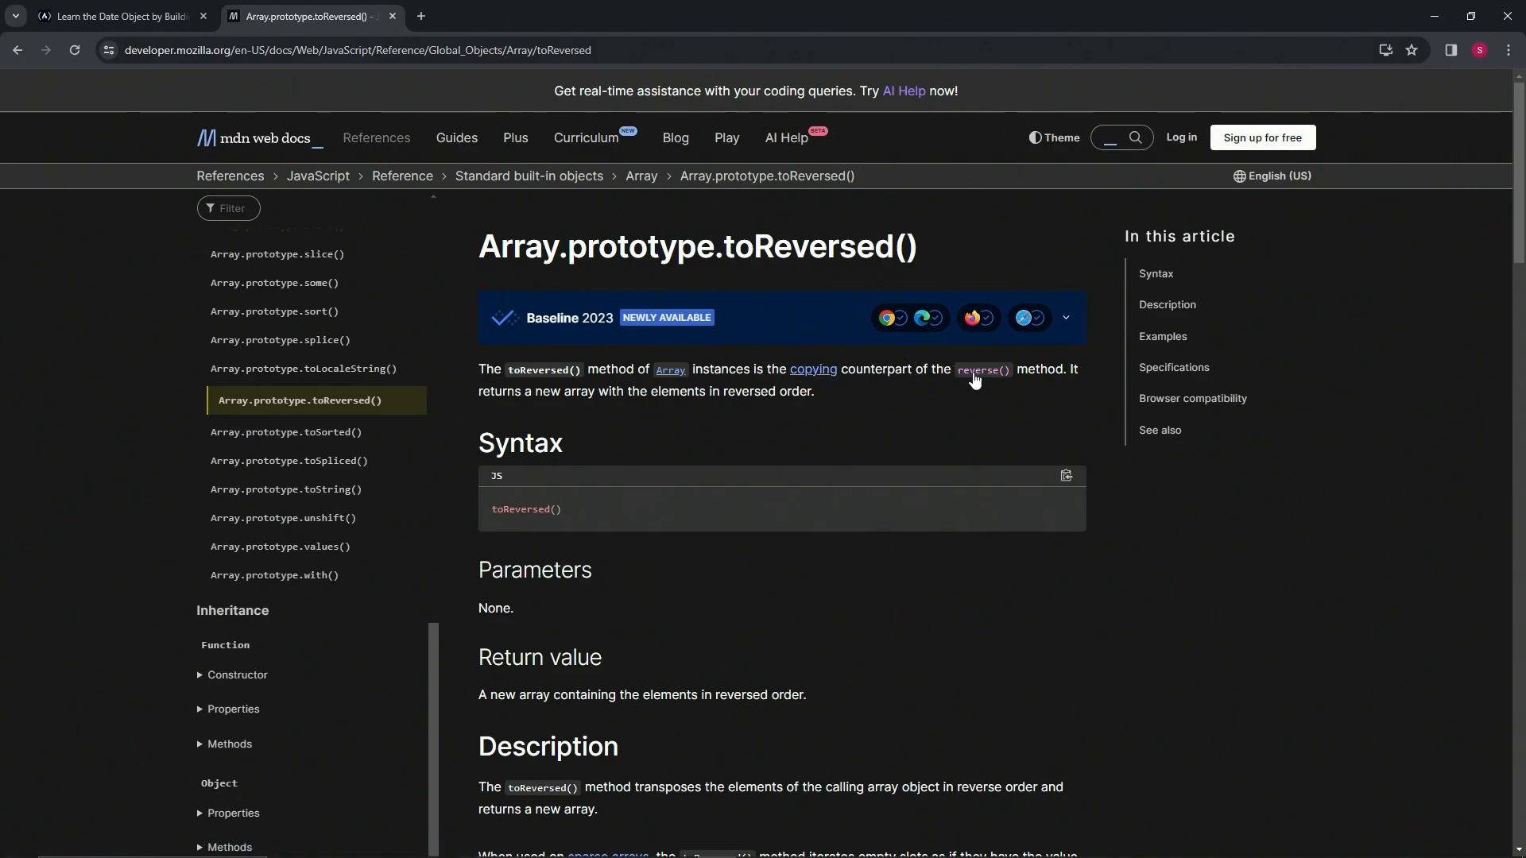
mouse_move(552, 408)
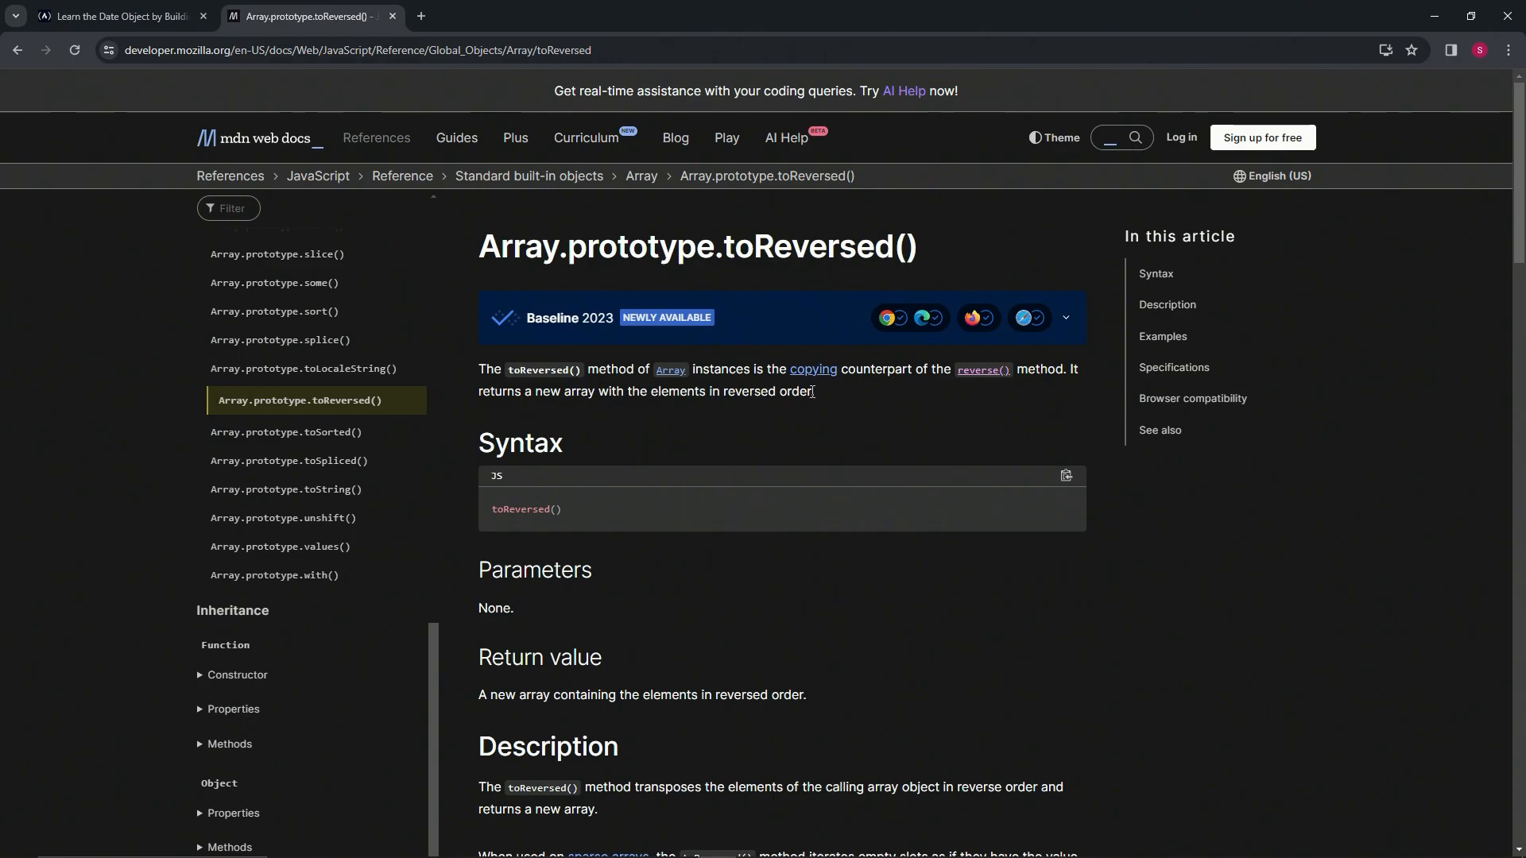
Read the toReversed() reference, then return to the Step 19 challenge.
click(117, 16)
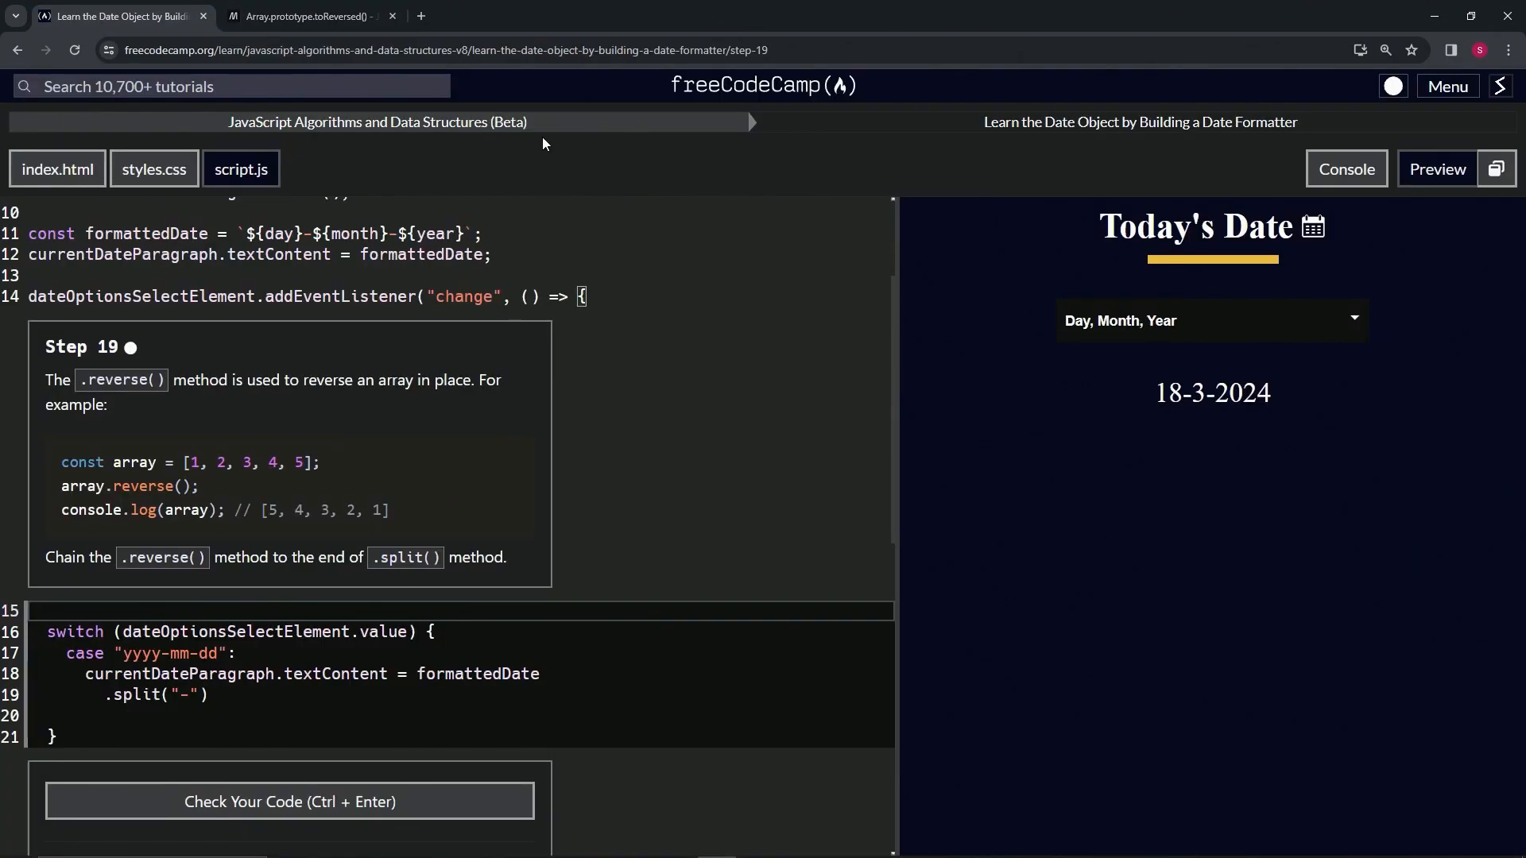
Highlight the reversed variable in the reverse() Try it demo, then reopen toReversed().
click(304, 16)
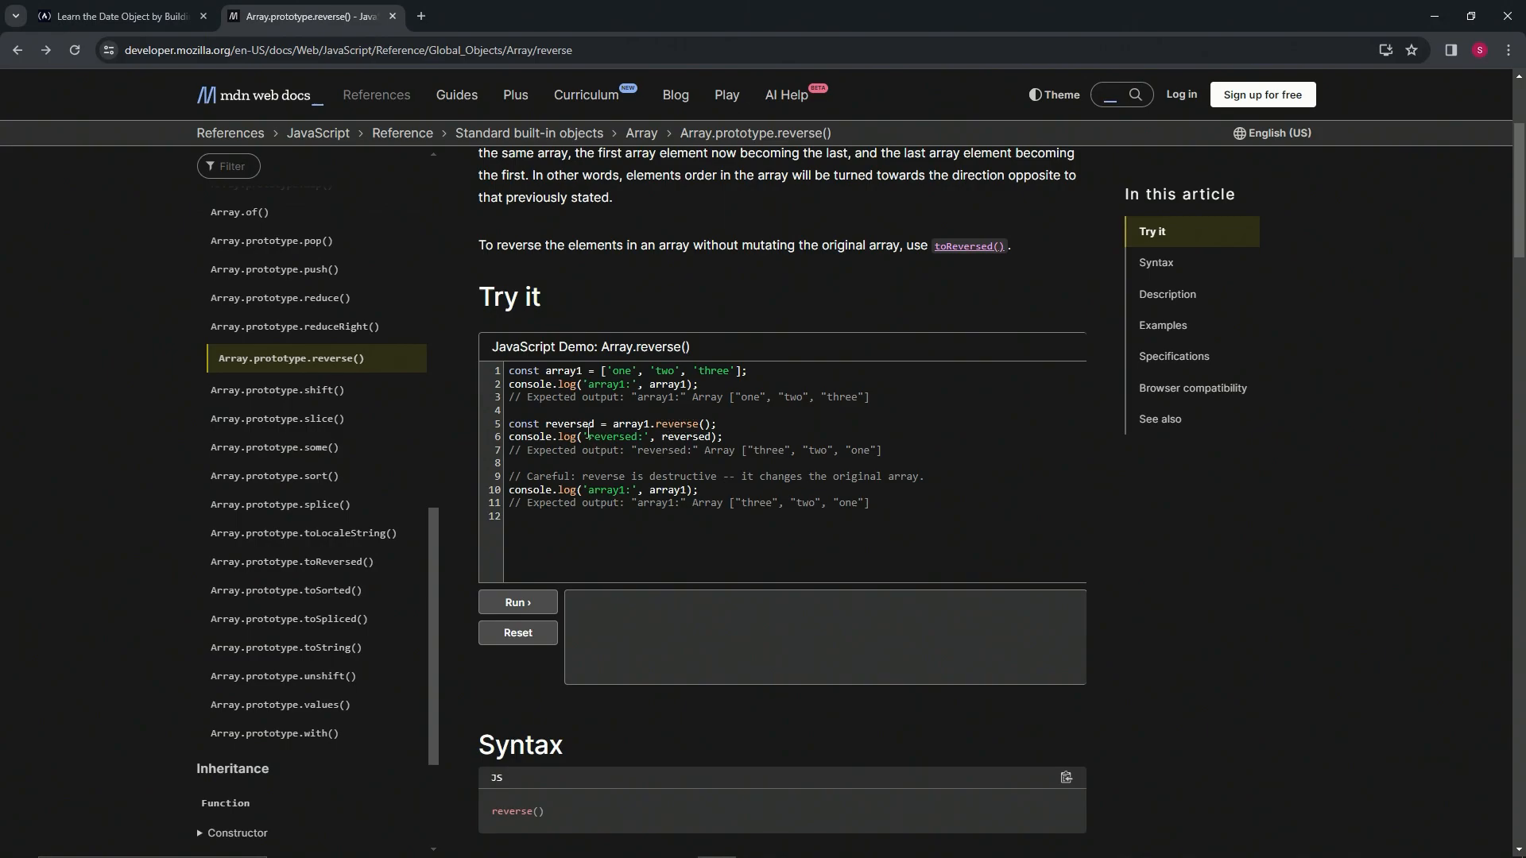
double_click(571, 424)
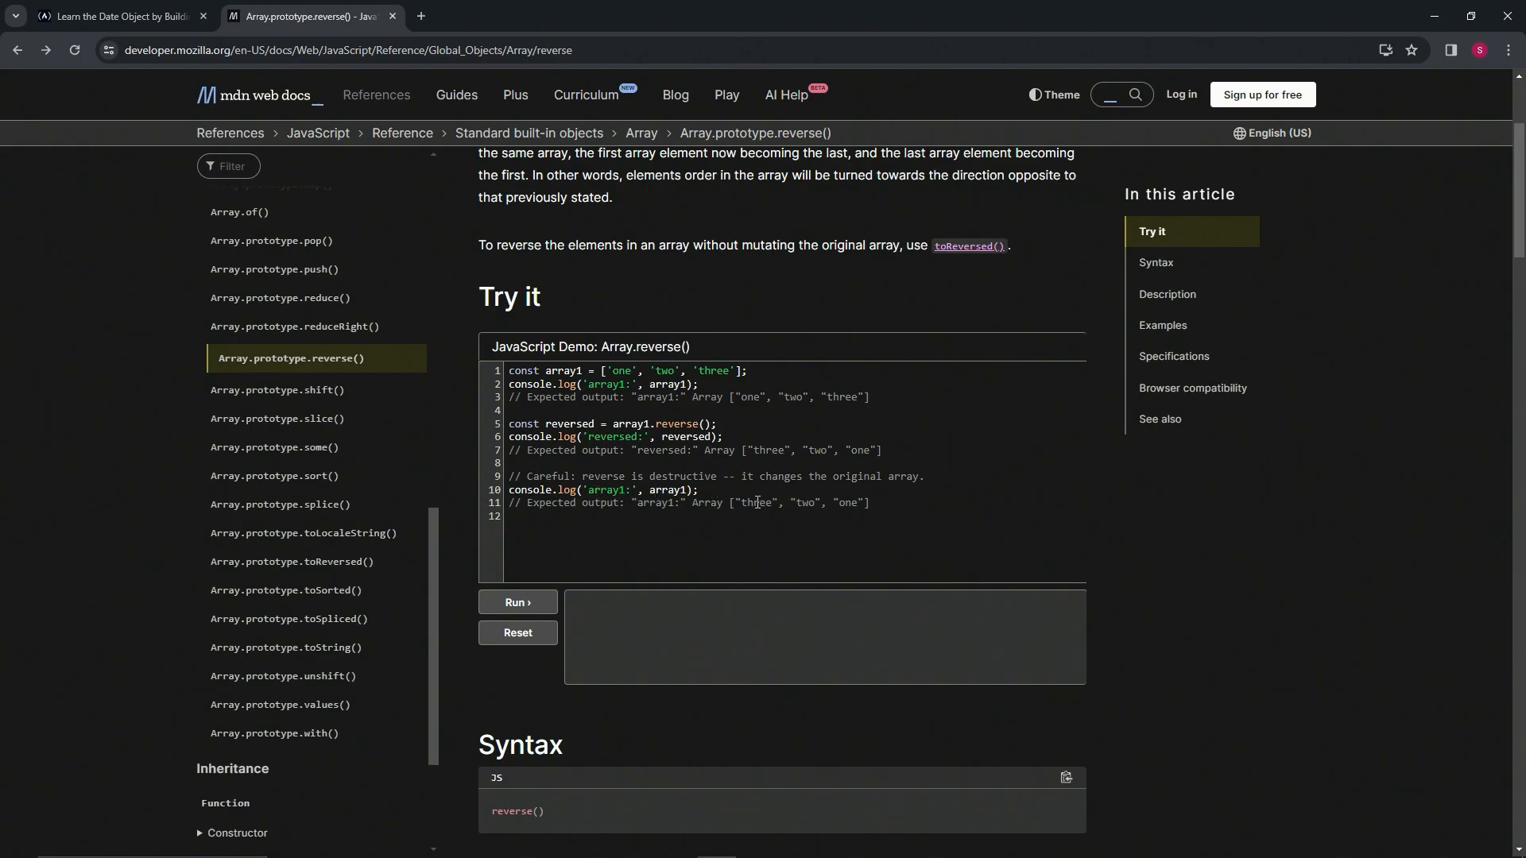
click(517, 603)
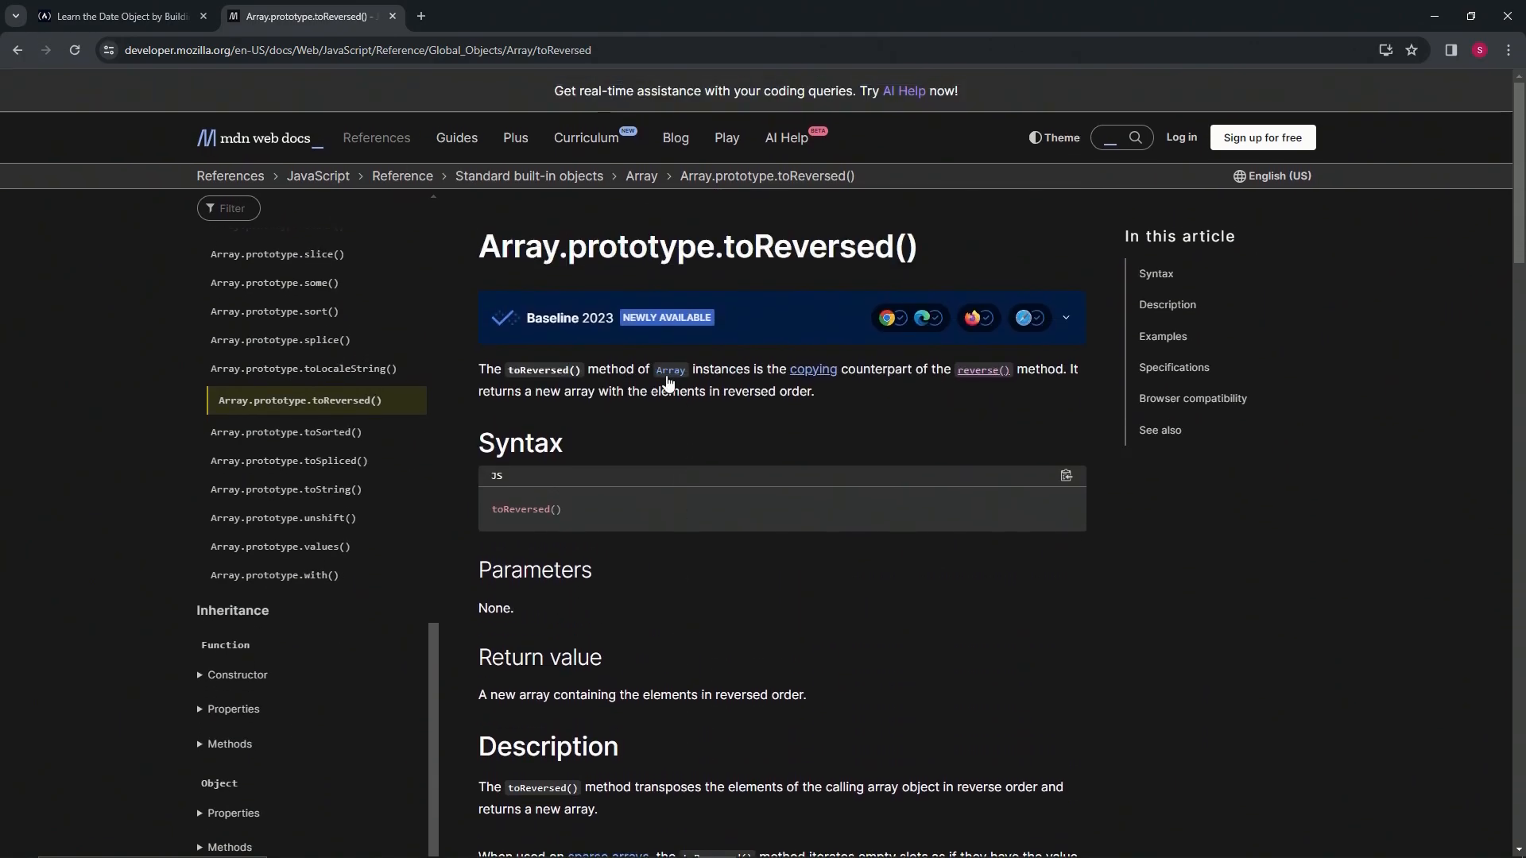
Return to the Step 19 script.js code ending with formattedDate.split("-").
click(117, 16)
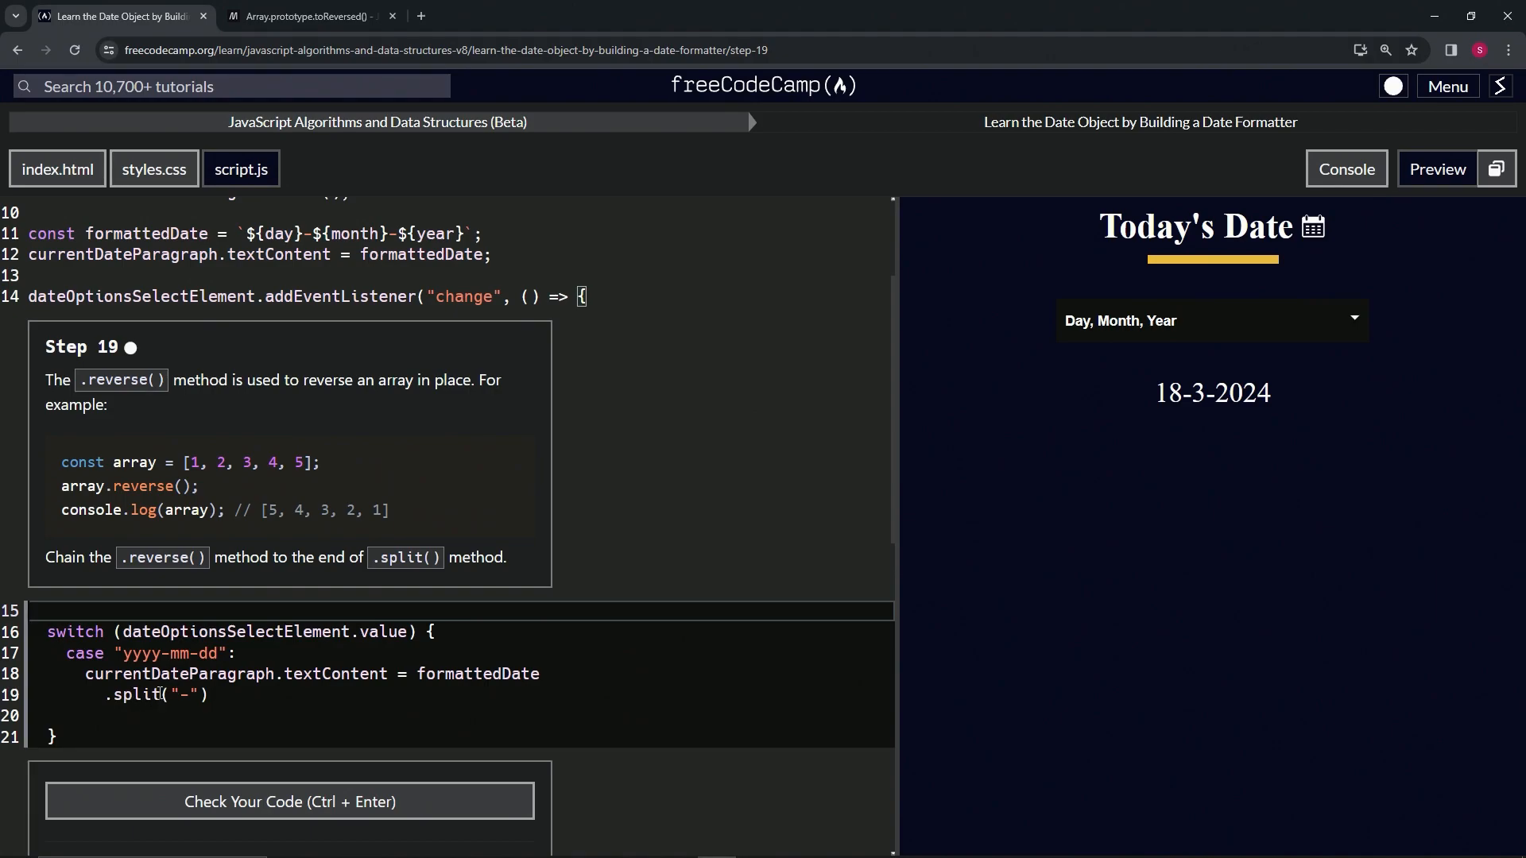
Append .reverse() after formattedDate.split("-") and check that the code passes.
double_click(477, 673)
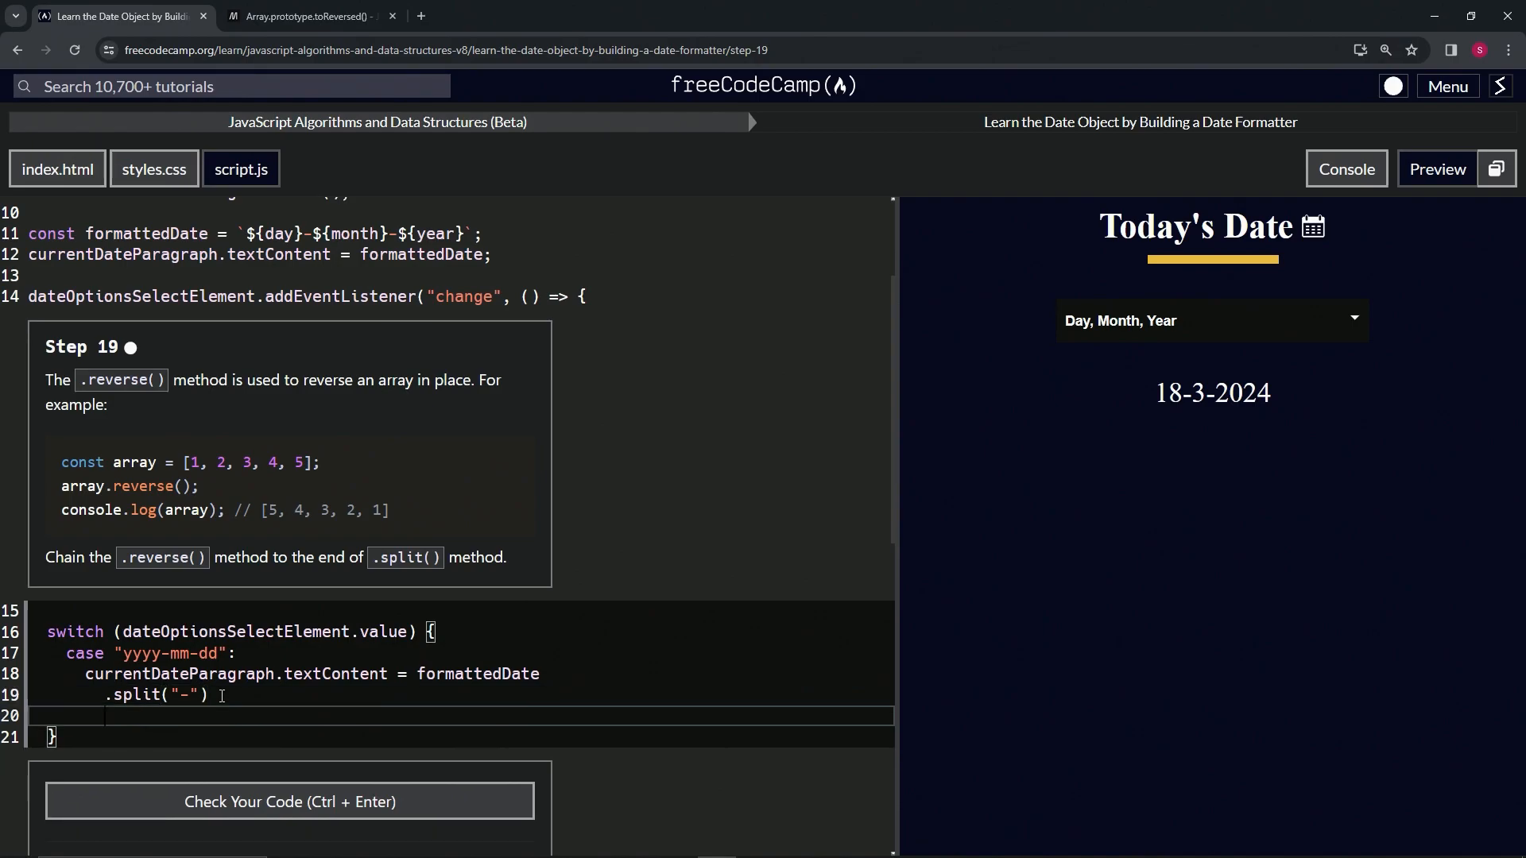
text(.rev)
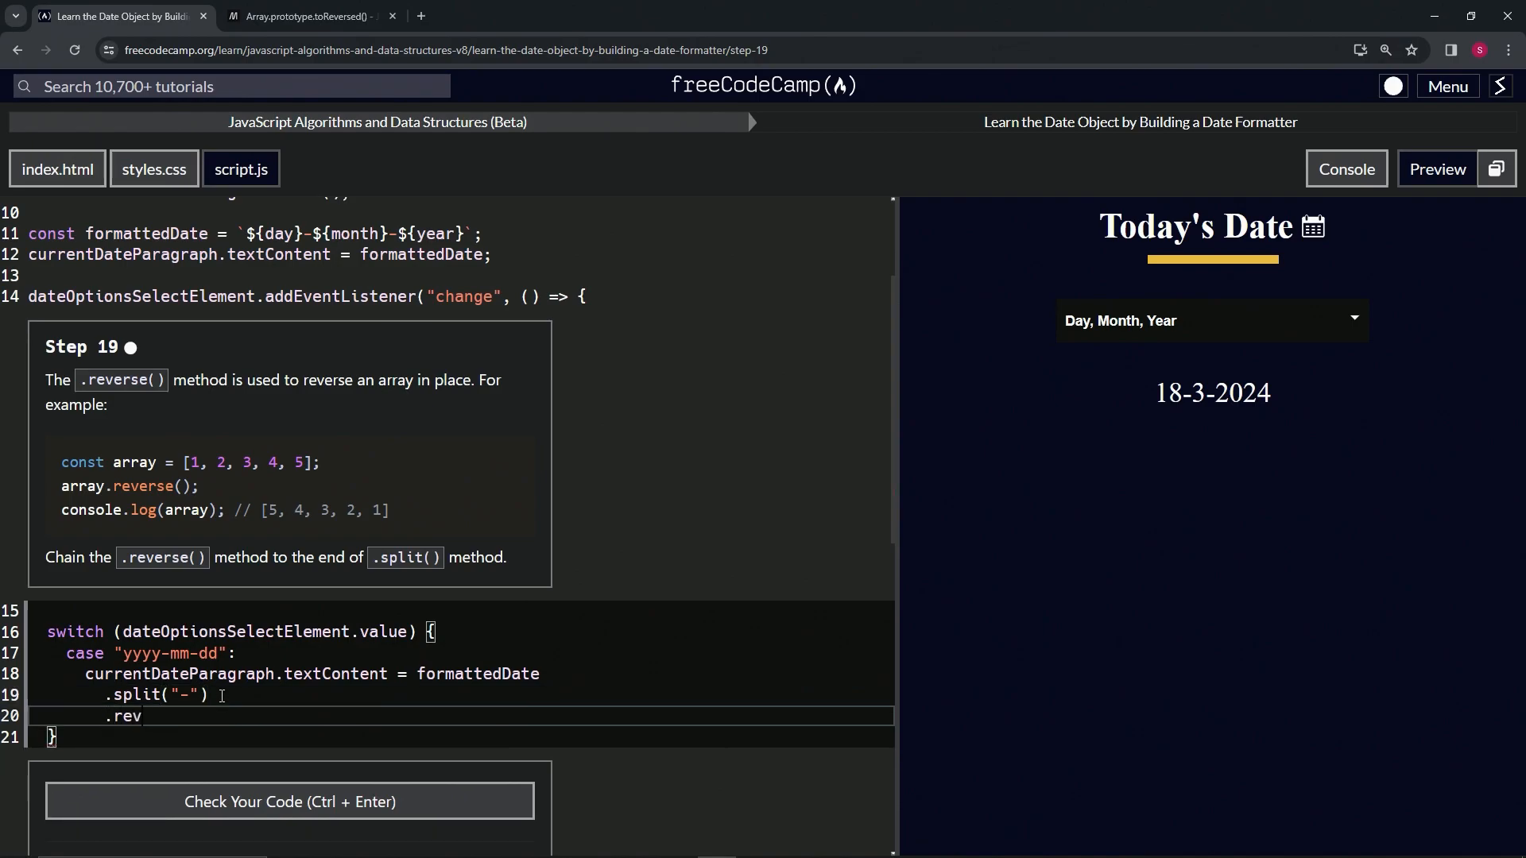
text(erse())
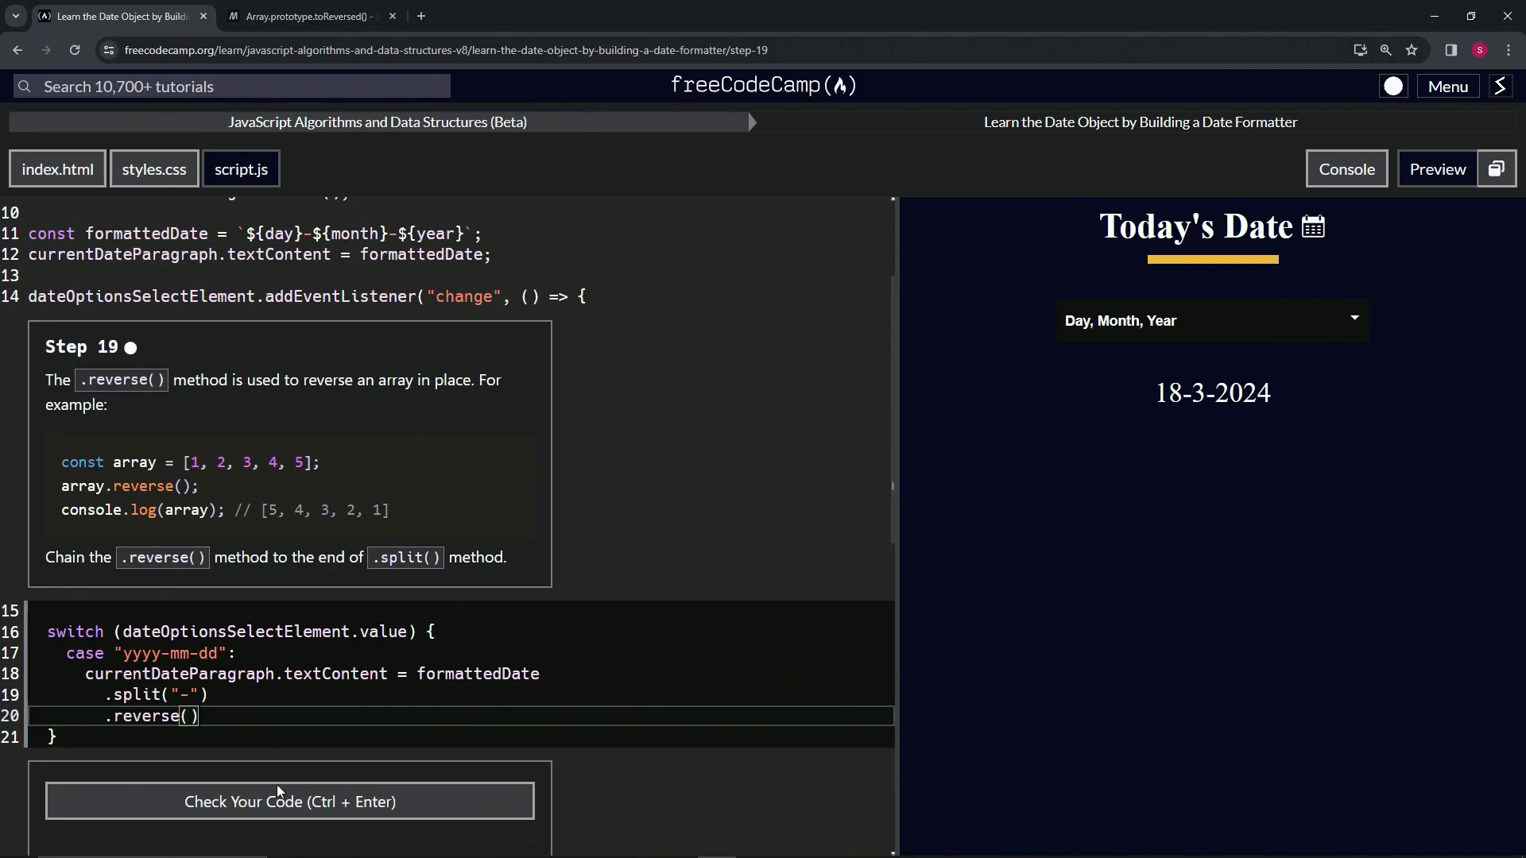
click(289, 801)
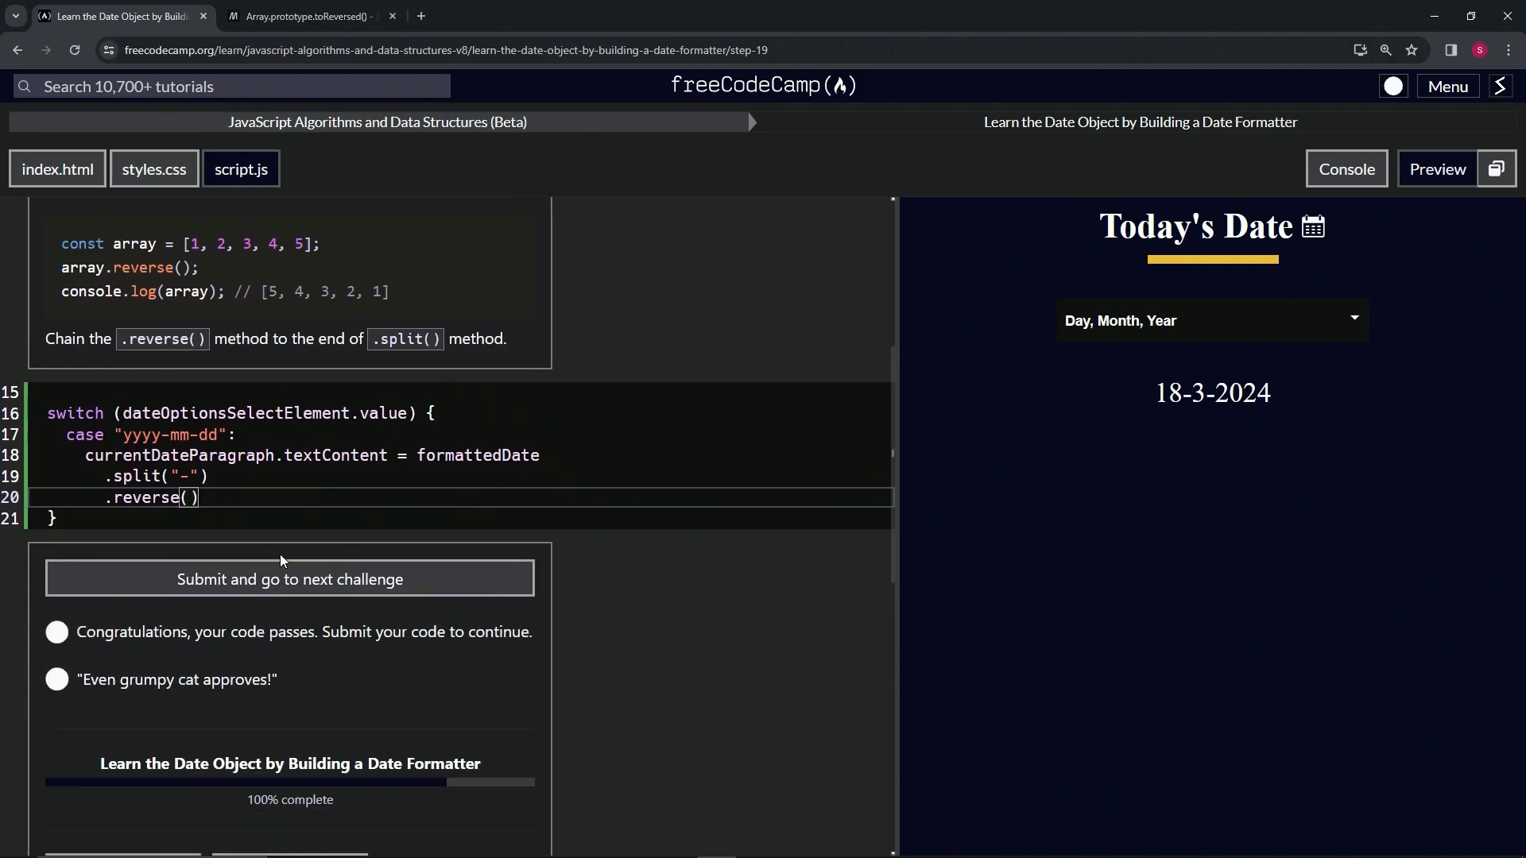
Submit the Step 19 solution and load Step 20 on joining with a dash.
click(289, 579)
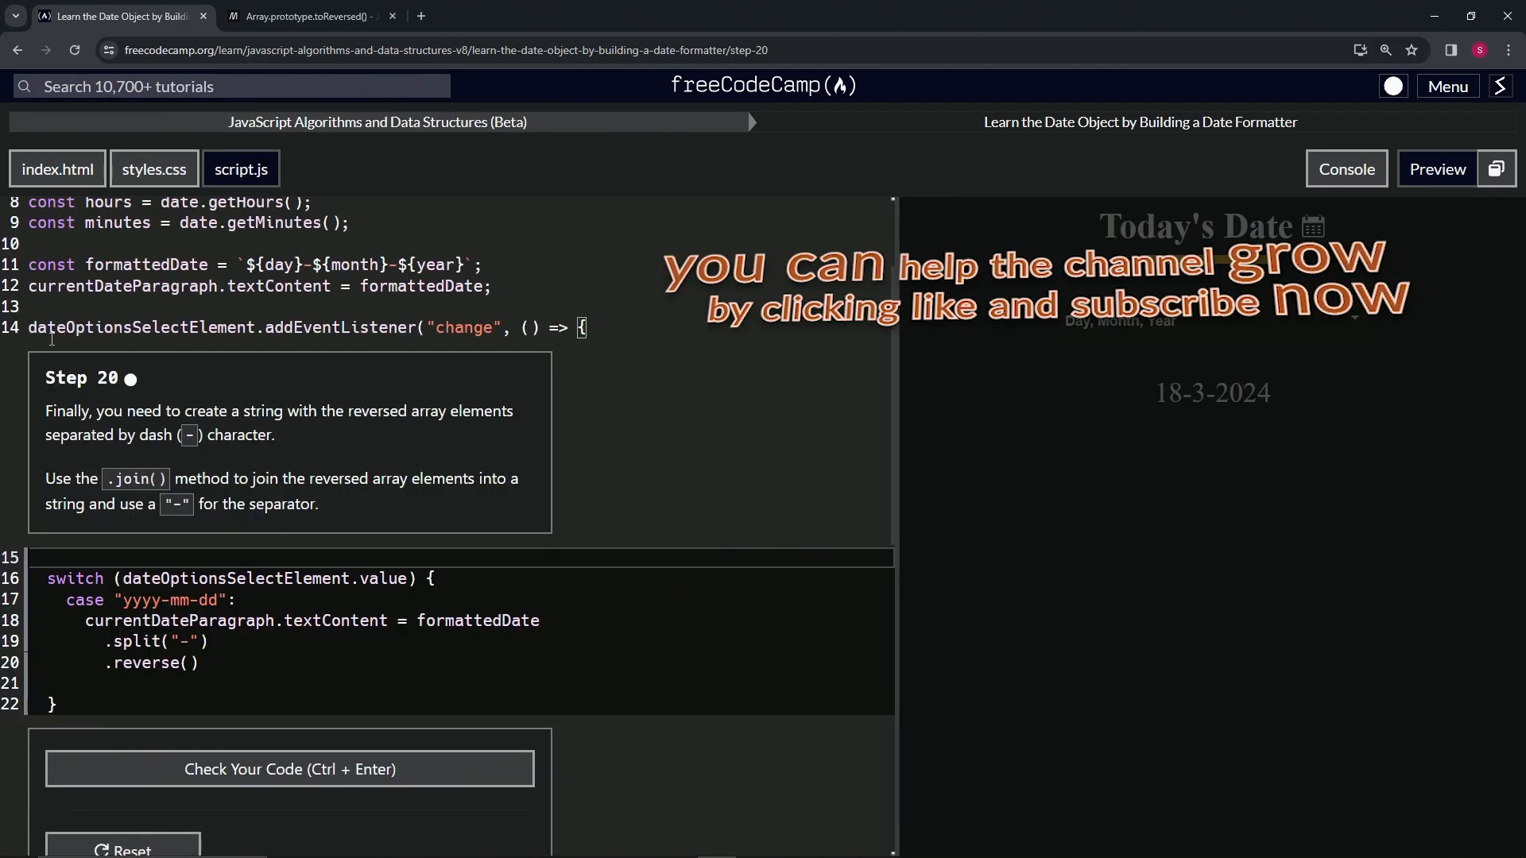
mouse_move(151, 394)
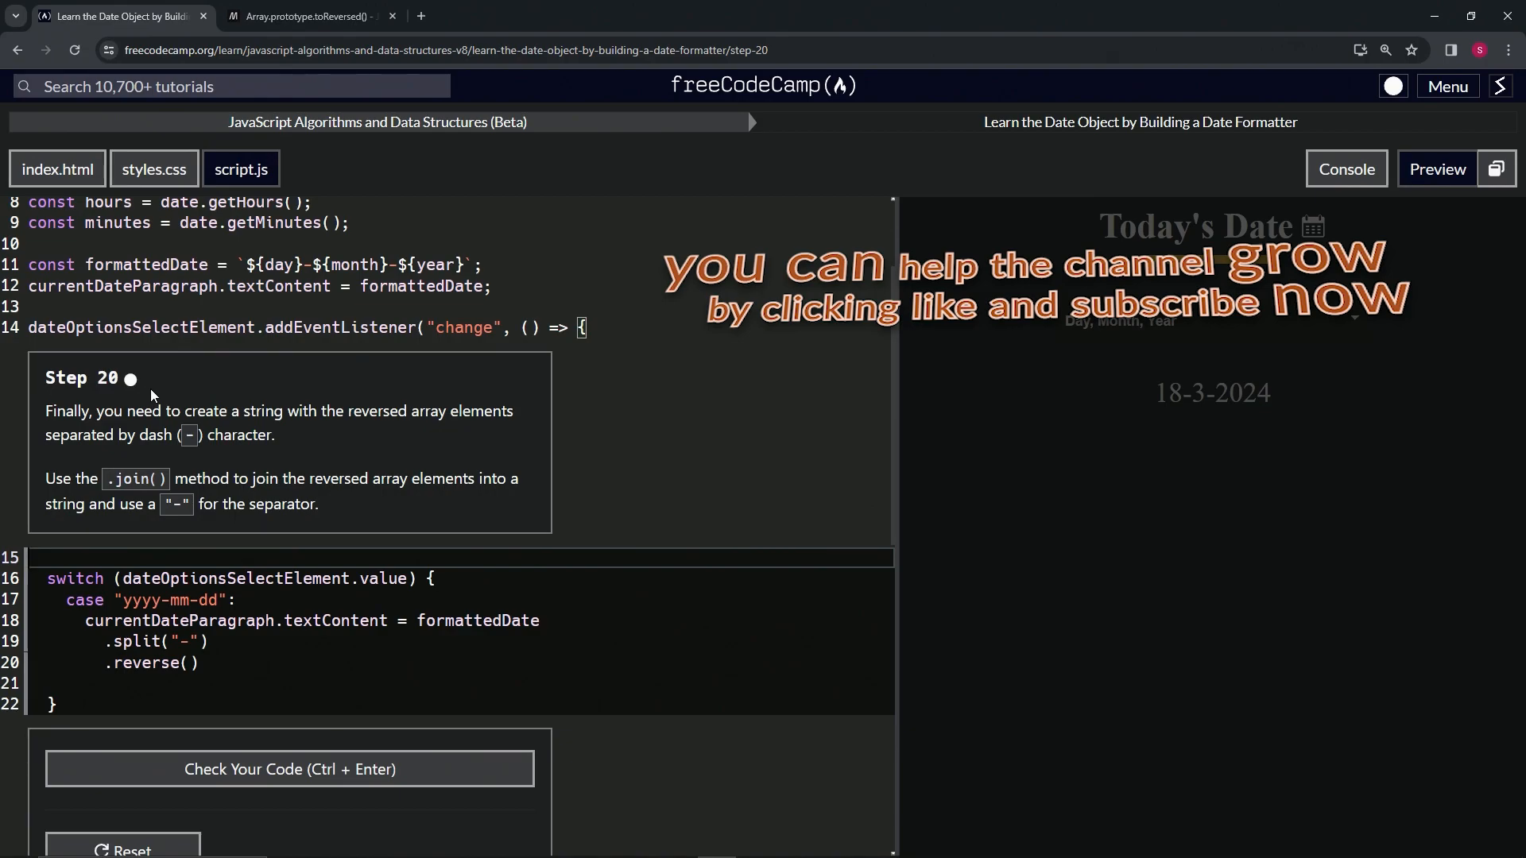